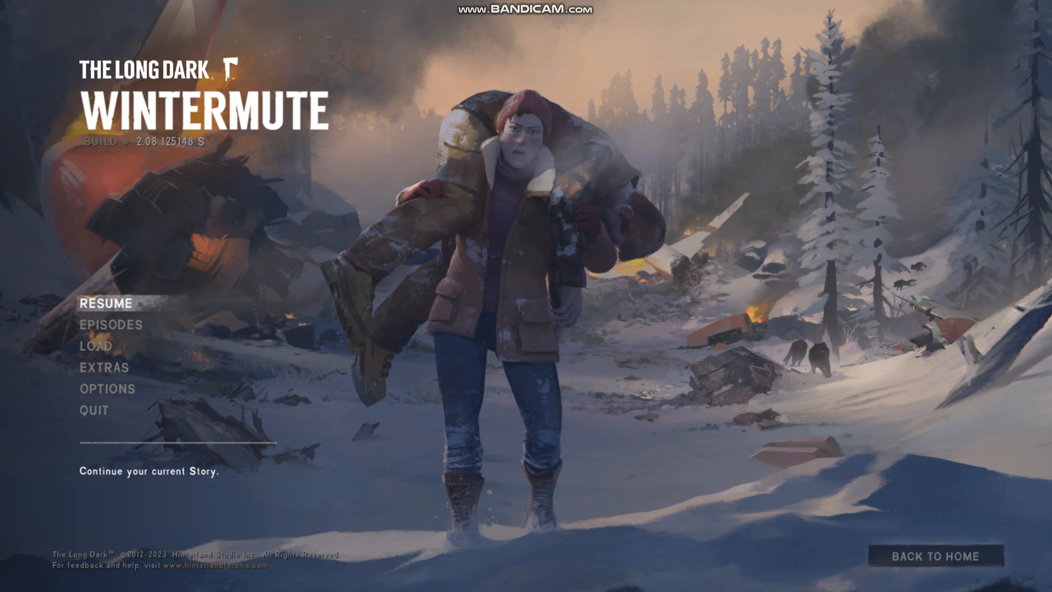
pyautogui.moveTo(102, 368)
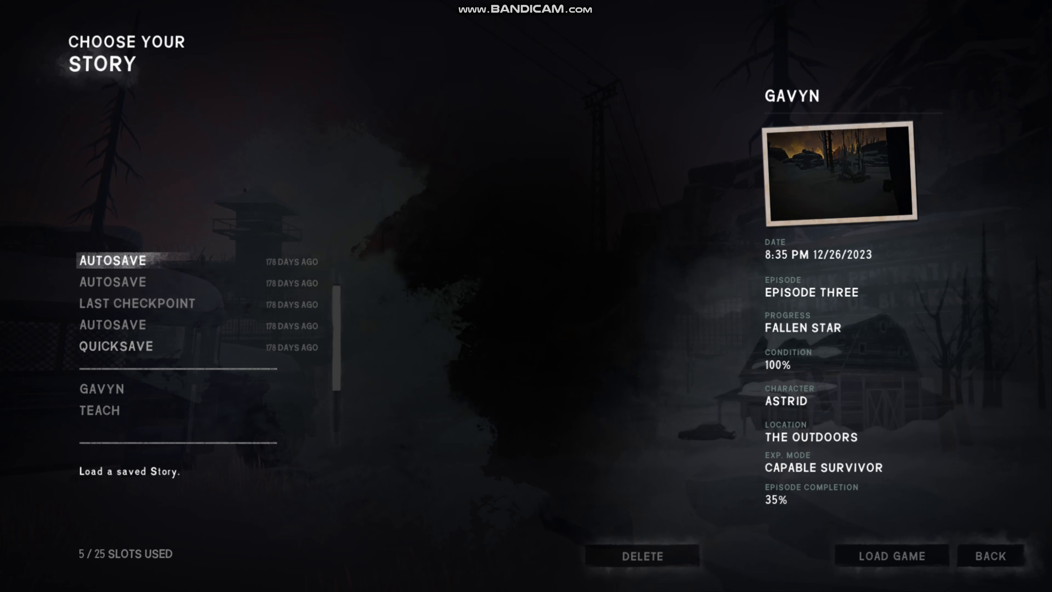
# Step: Continue the GAVYN saved story, check the backpack supplies and view the Pleasant Valley map
pyautogui.click(102, 388)
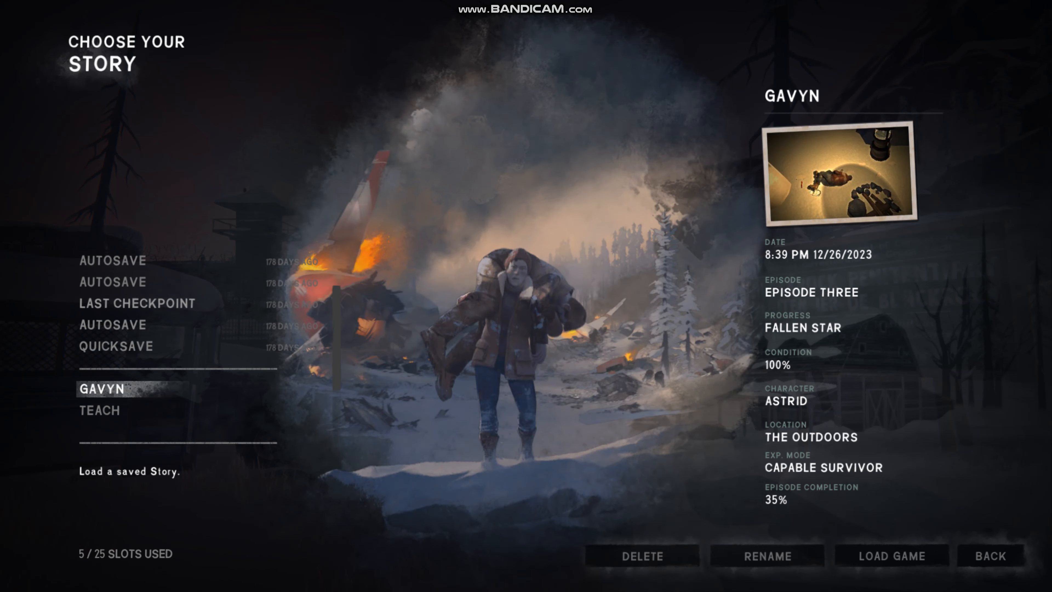
pyautogui.click(991, 555)
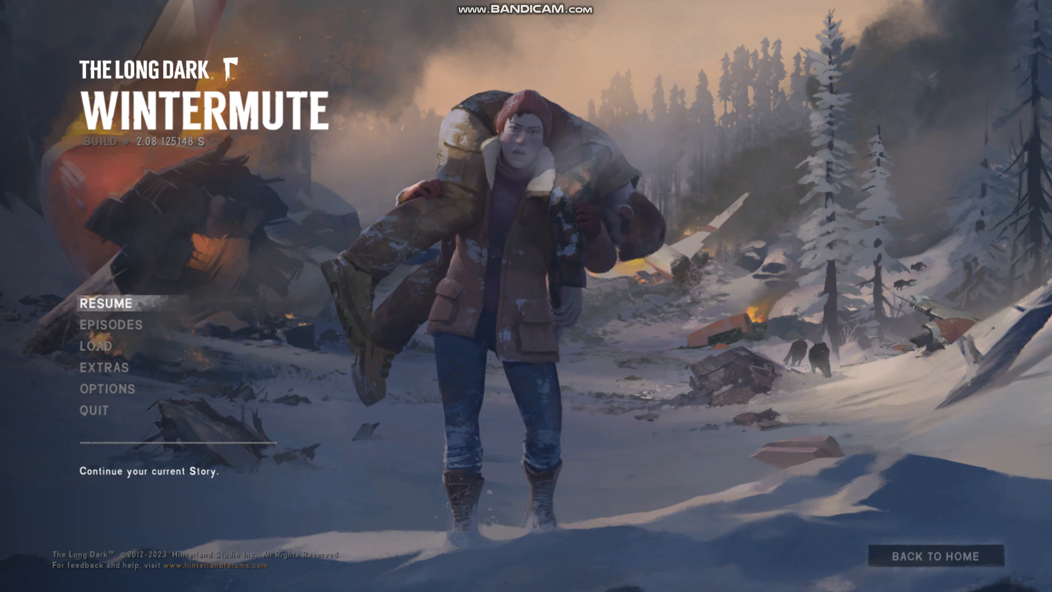
pyautogui.click(106, 303)
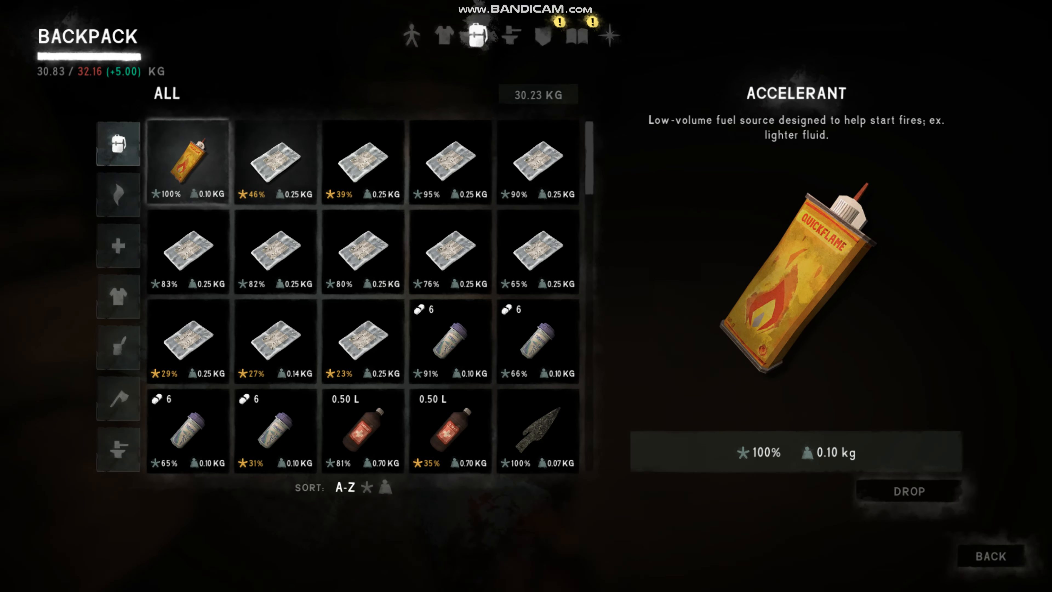
pyautogui.click(577, 35)
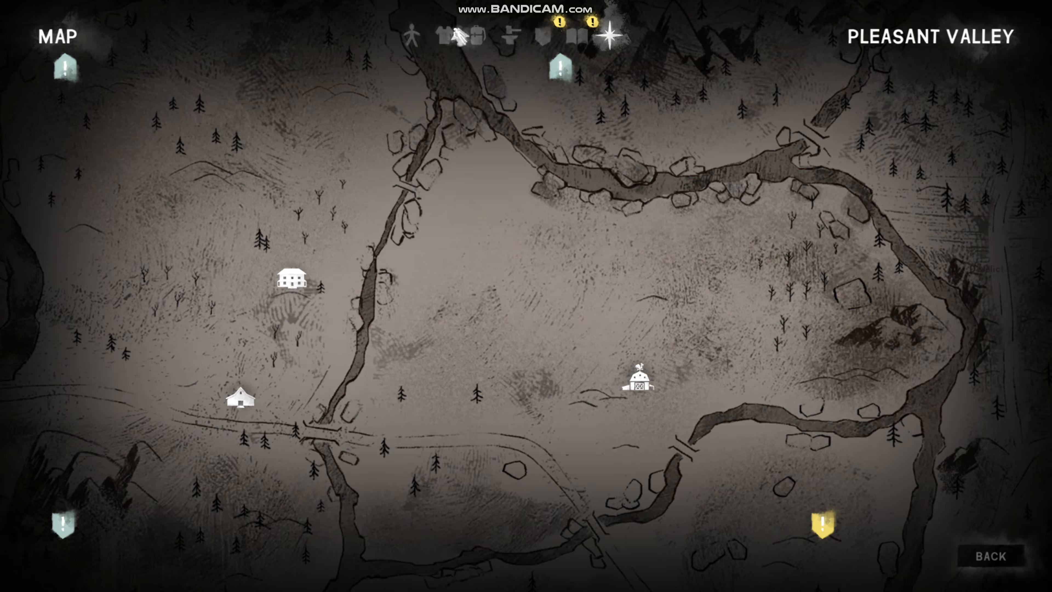
pyautogui.click(989, 556)
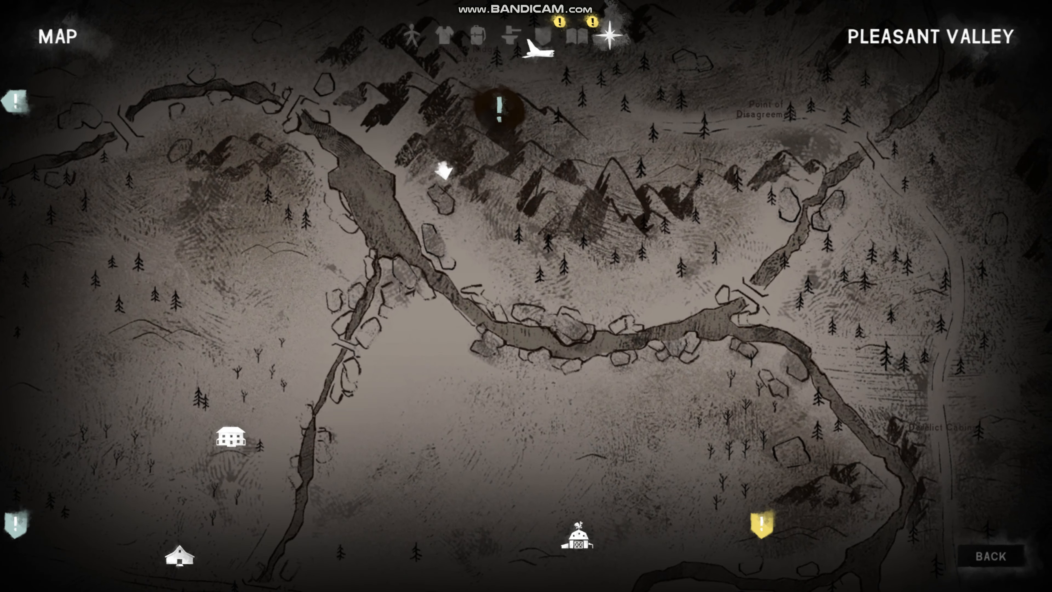
# Step: Return to the backpack and inspect the 39% frozen Airline Food - Chicken tray worth 620 calories
pyautogui.click(989, 556)
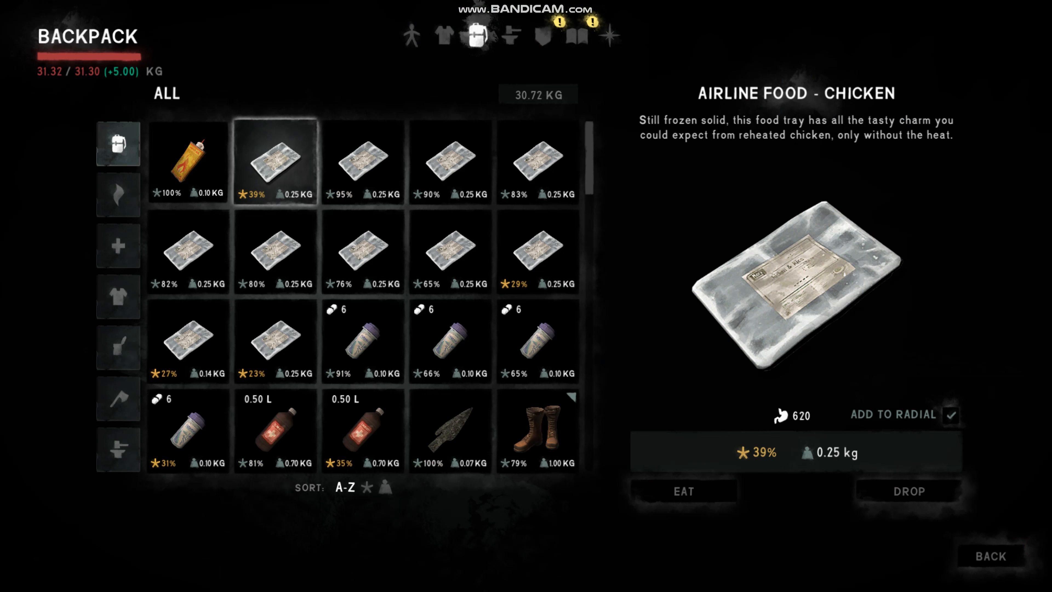
pyautogui.click(683, 490)
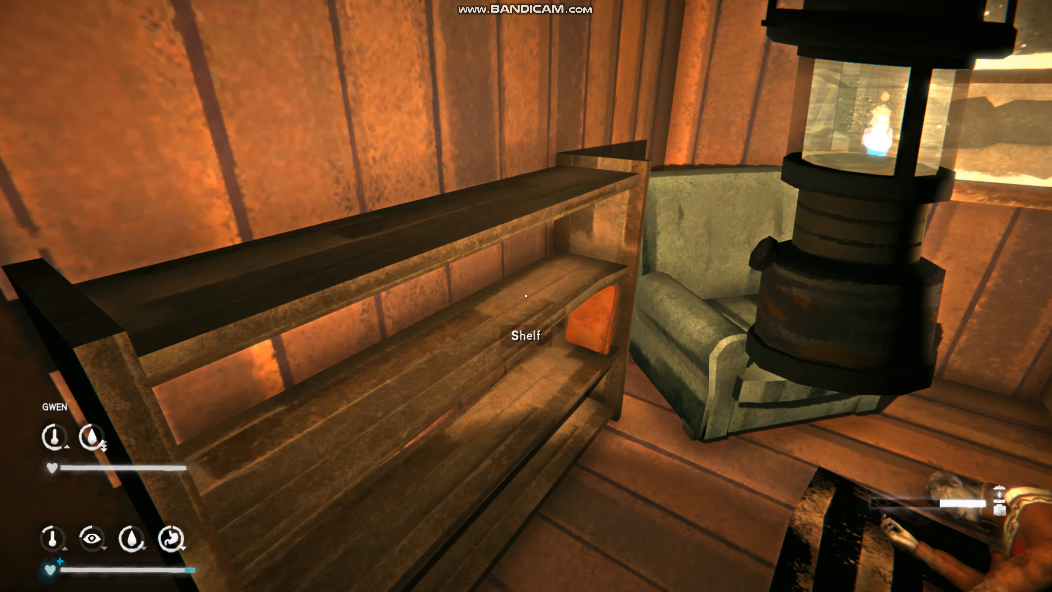
pyautogui.moveTo(526, 295)
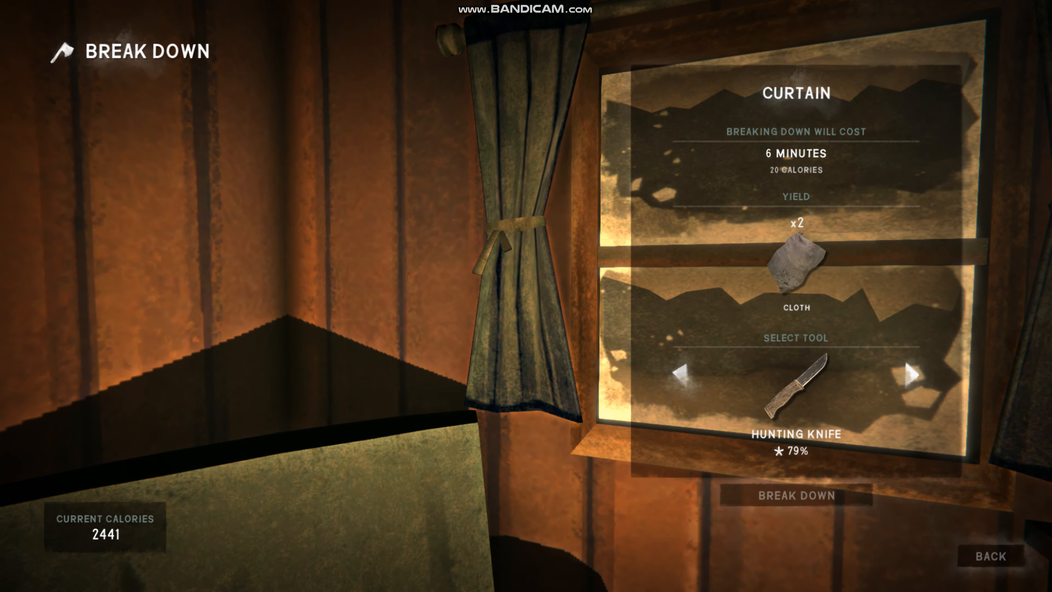
# Step: Break down the cabin curtain with the hunting knife into two pieces of cloth
pyautogui.click(795, 495)
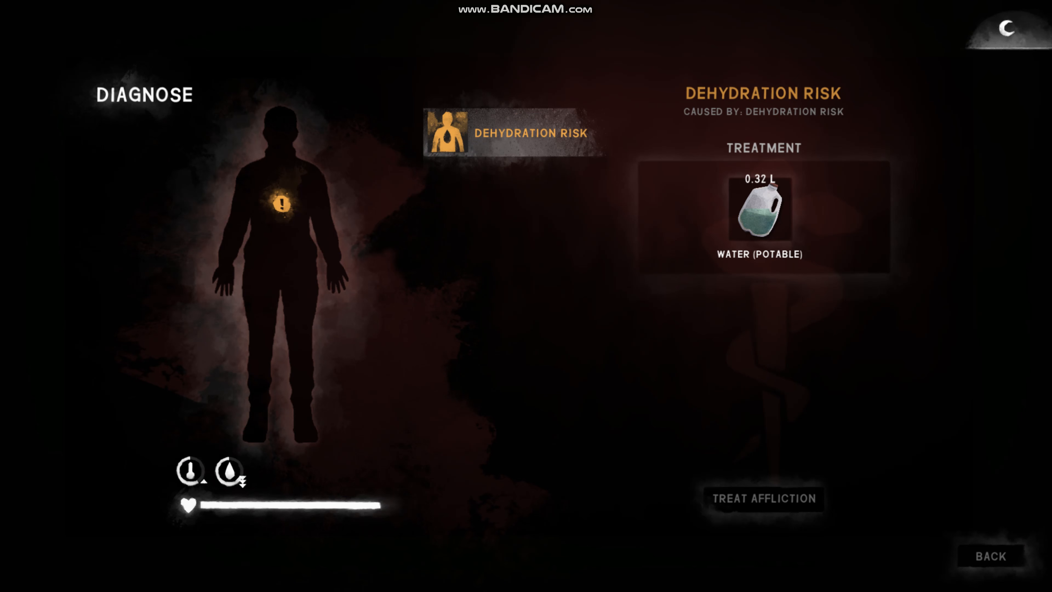
# Step: Give Gwen potable water for her dehydration risk and resume play in the cabin
pyautogui.click(762, 497)
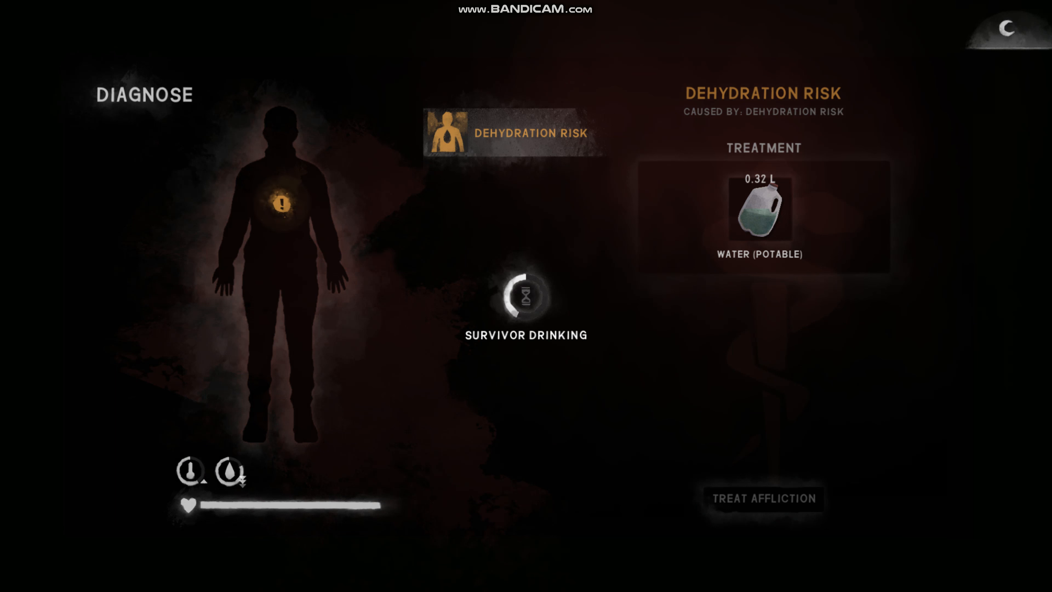
pyautogui.click(762, 498)
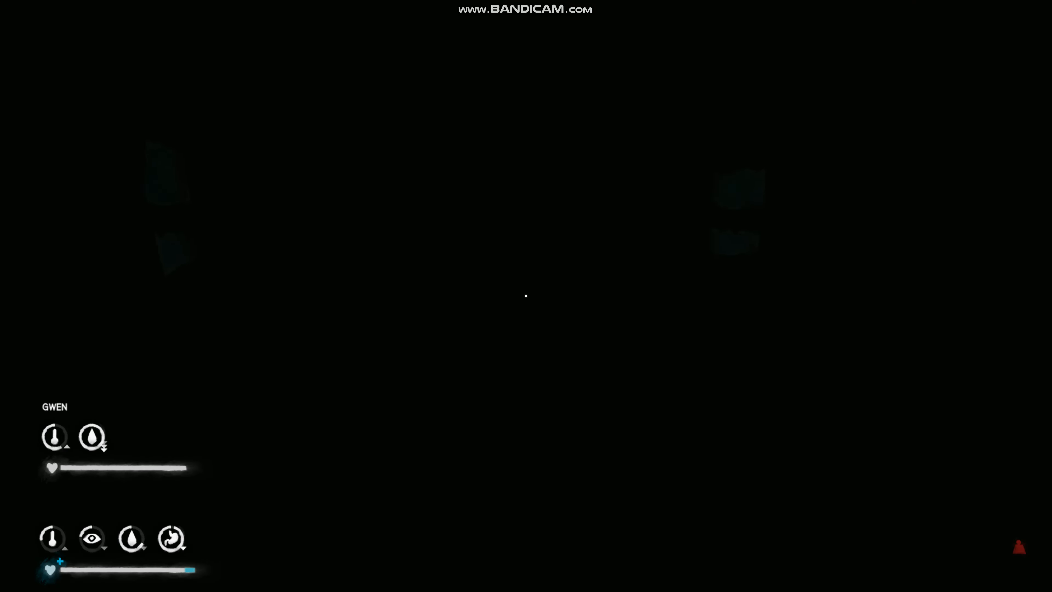
# Step: Strike a match from the light sources to illuminate the cabin's shelf and armchair
pyautogui.press('tab')
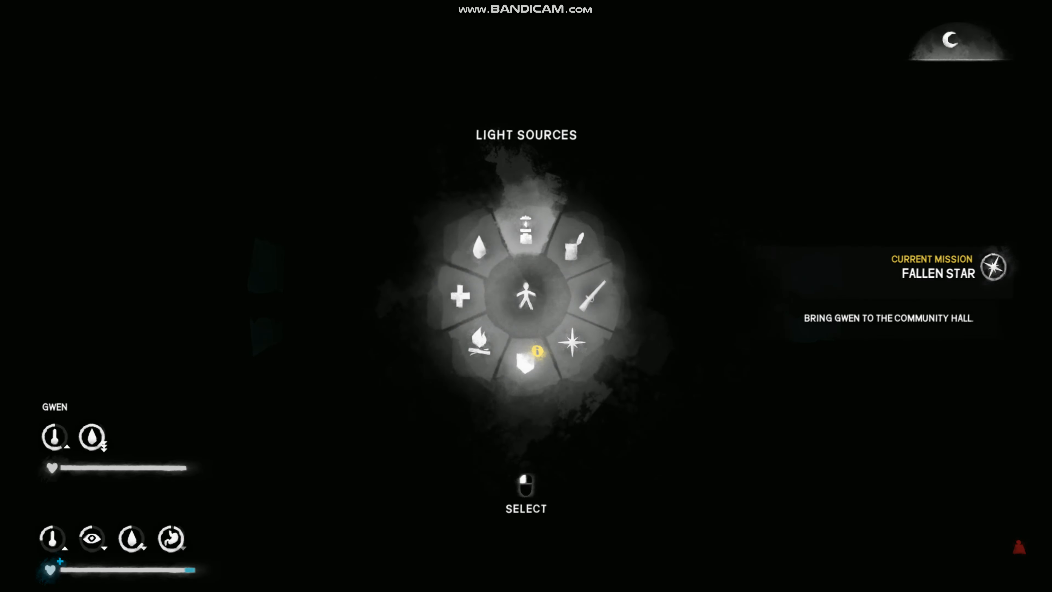
pyautogui.click(526, 365)
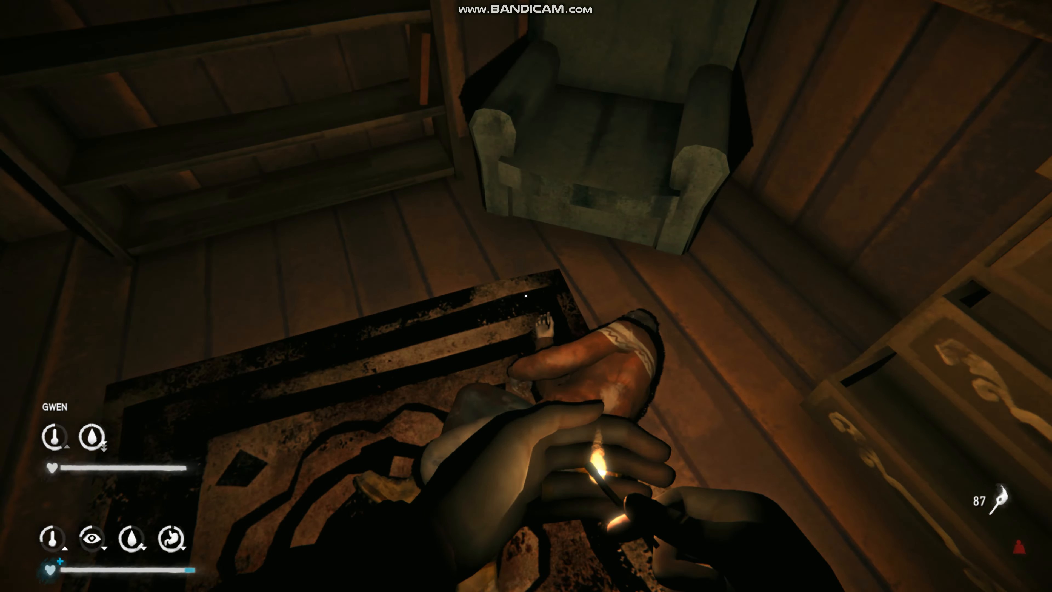
pyautogui.moveTo(525, 295)
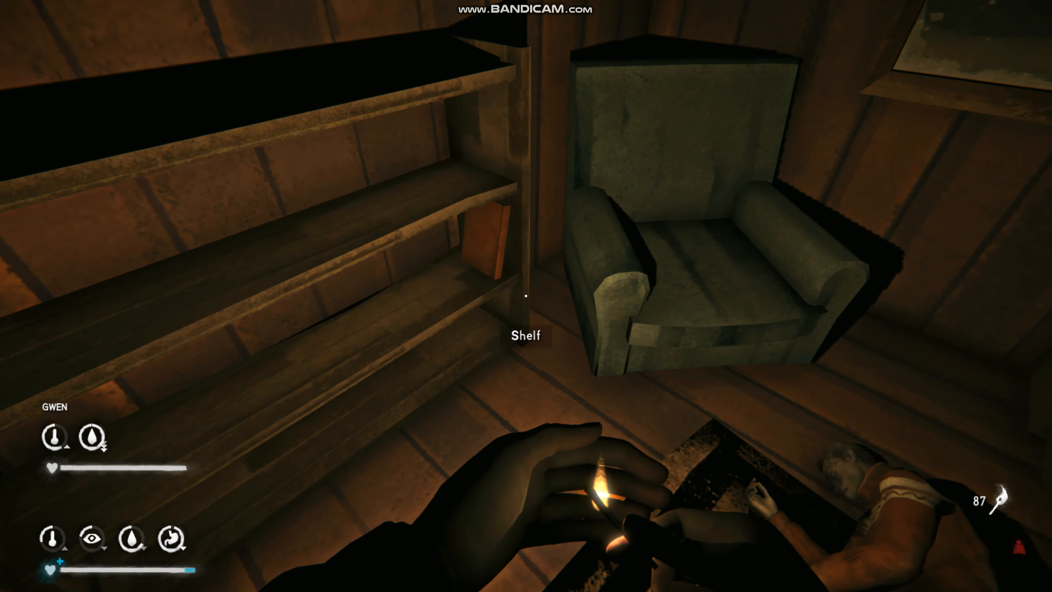
pyautogui.click(476, 248)
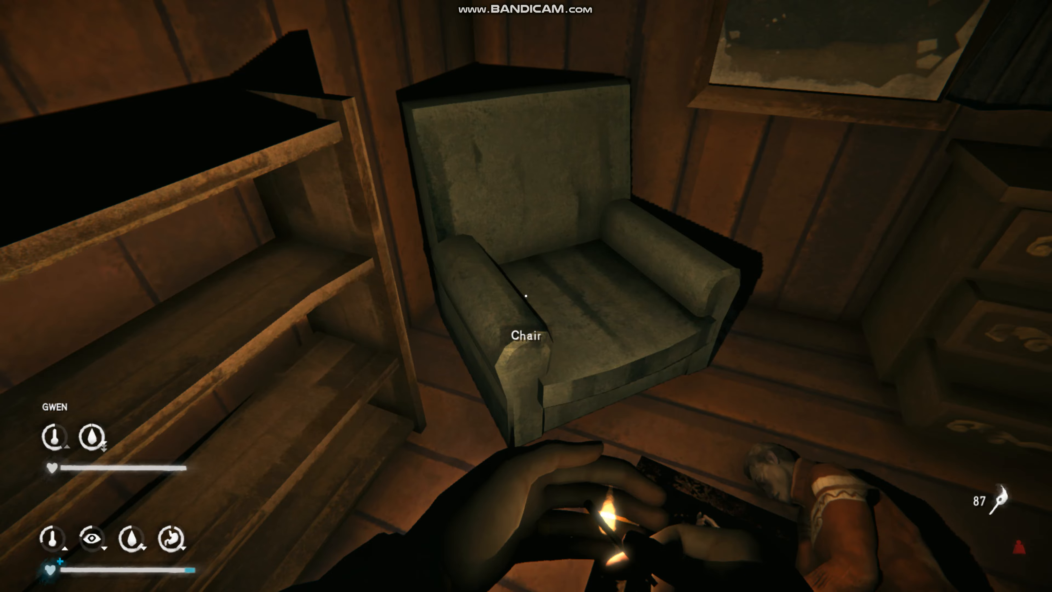
pyautogui.moveTo(526, 296)
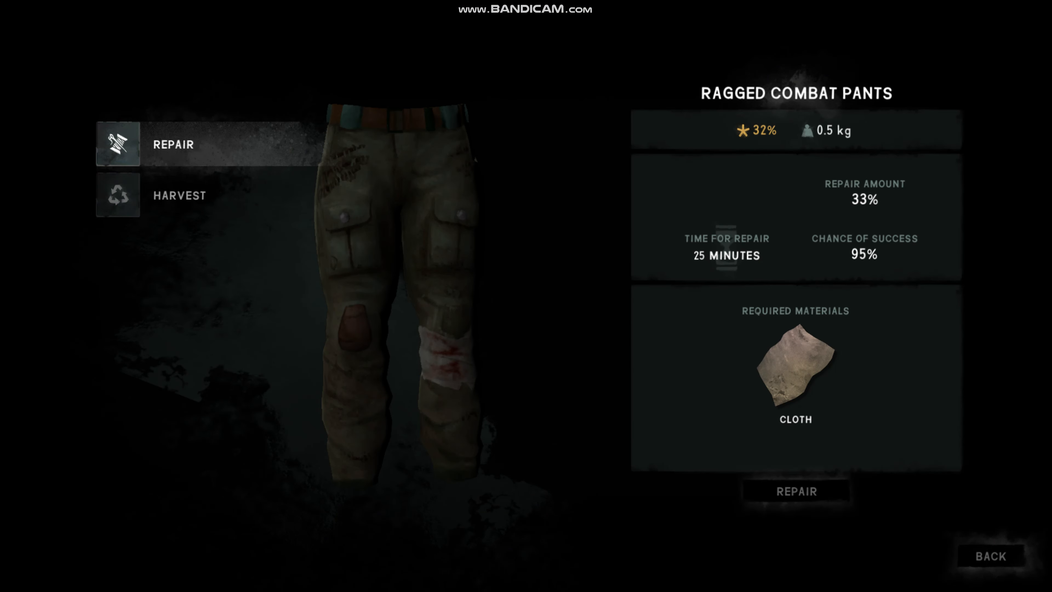
# Step: Review the worn combat pants and thermal underwear, then put on the decent climbing socks for +12°C warmth
pyautogui.click(179, 195)
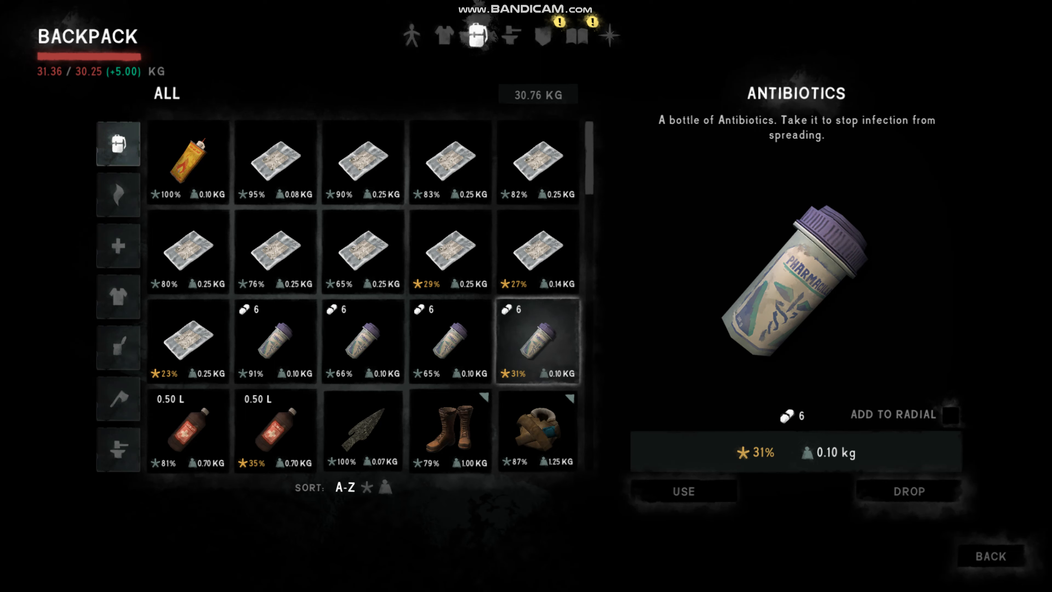
pyautogui.click(443, 36)
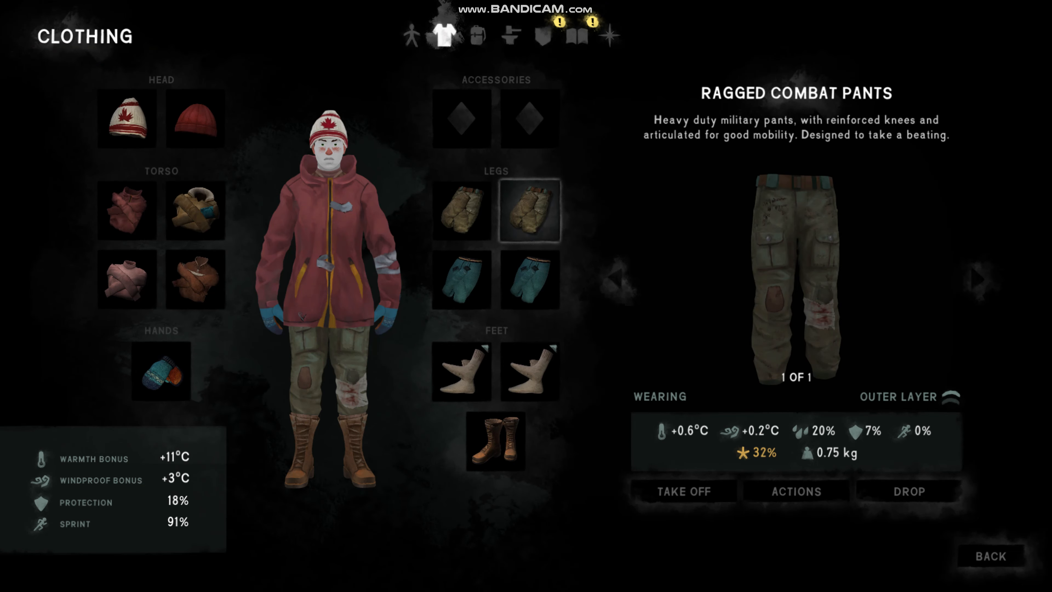
pyautogui.click(461, 209)
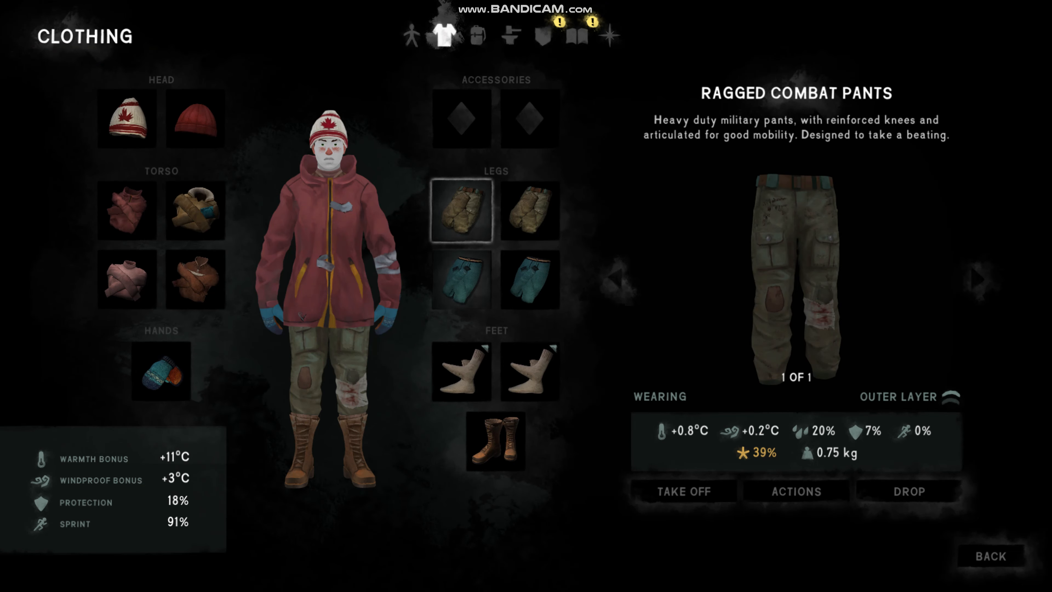
pyautogui.click(529, 279)
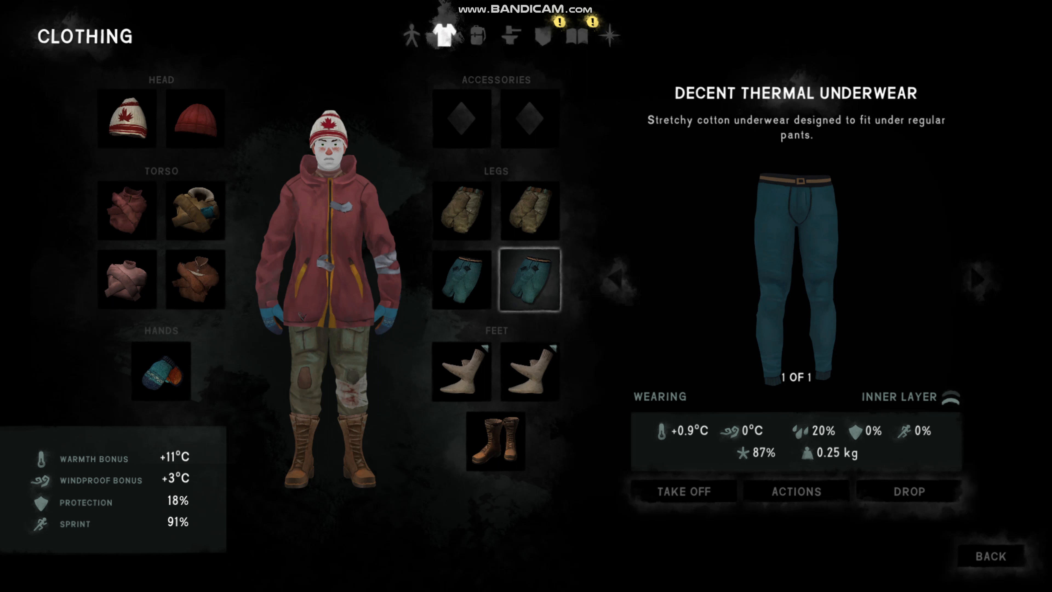
pyautogui.click(529, 371)
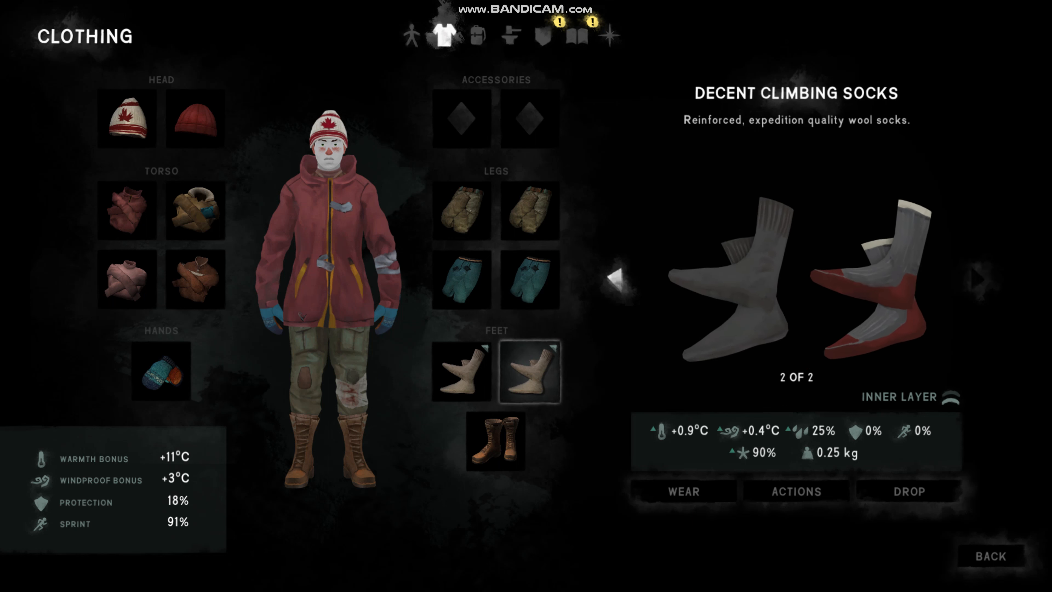
pyautogui.click(683, 490)
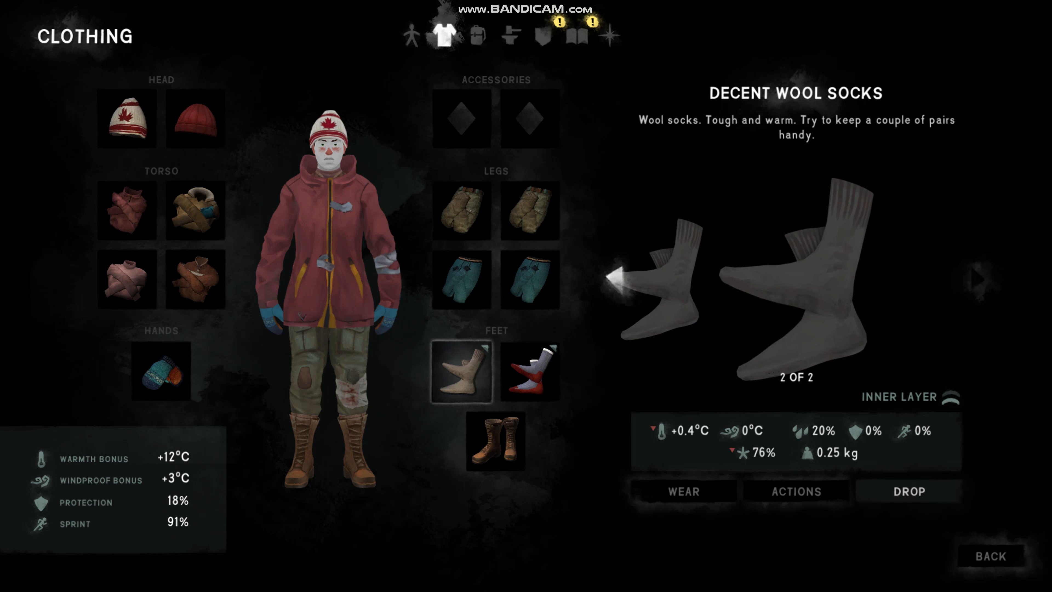
# Step: Inspect the thin wool sweater, Astrid's jacket and the empty accessory slot, then move to crafting
pyautogui.click(495, 442)
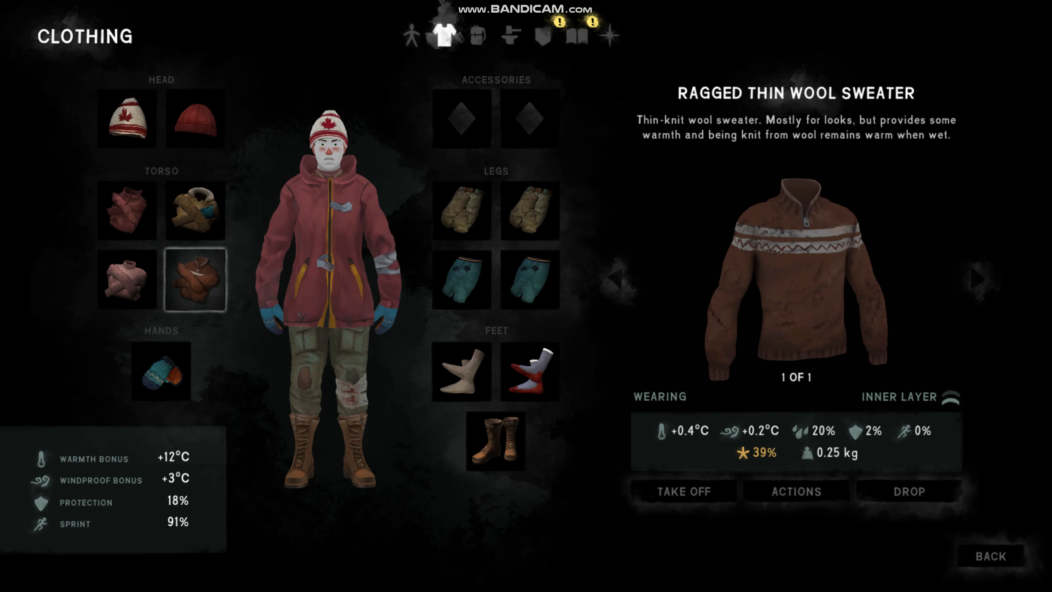
pyautogui.click(195, 209)
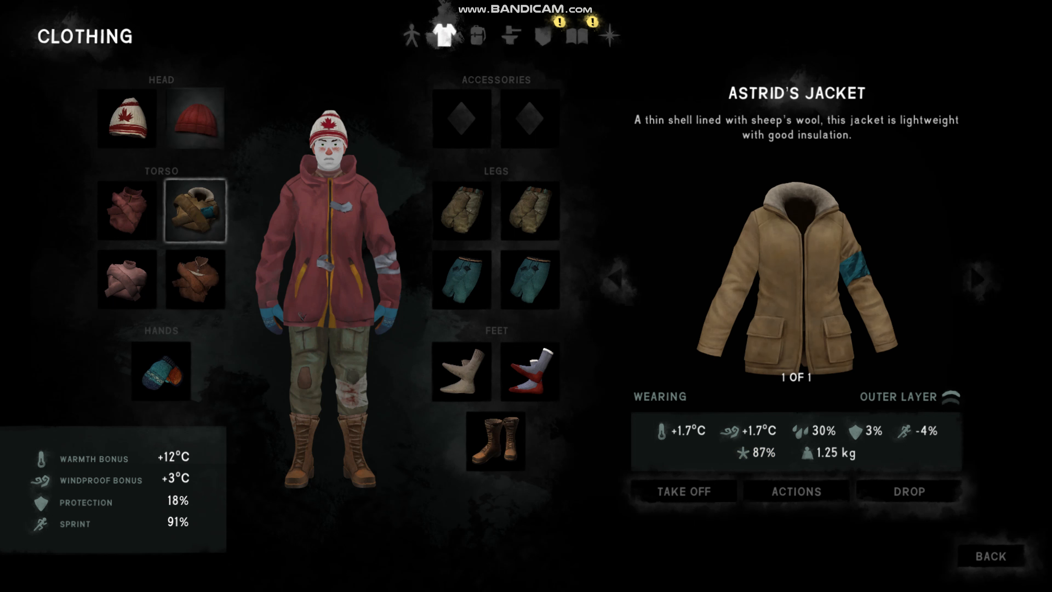
pyautogui.click(529, 119)
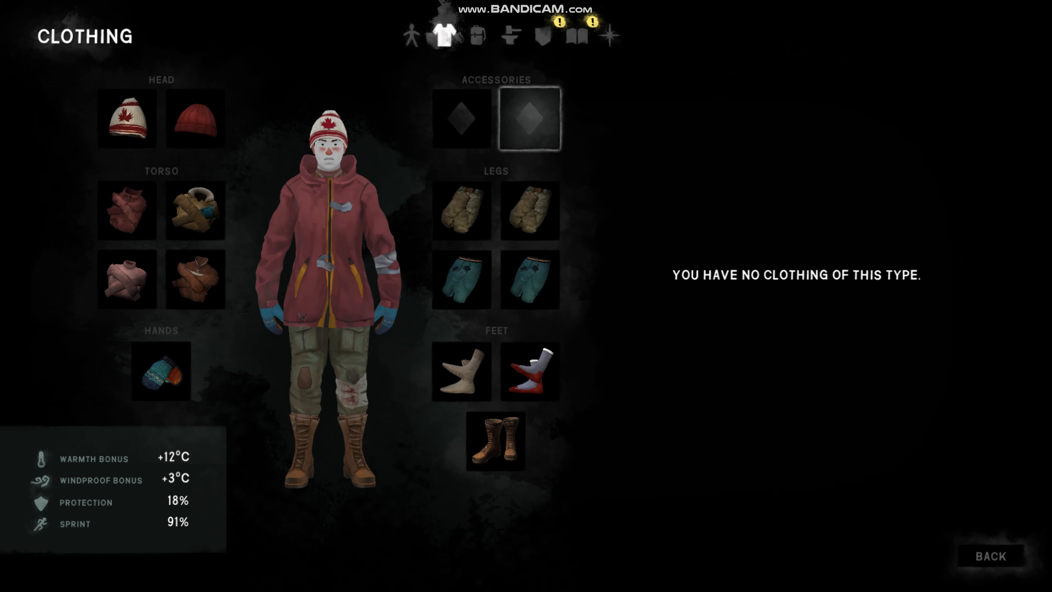
pyautogui.click(509, 36)
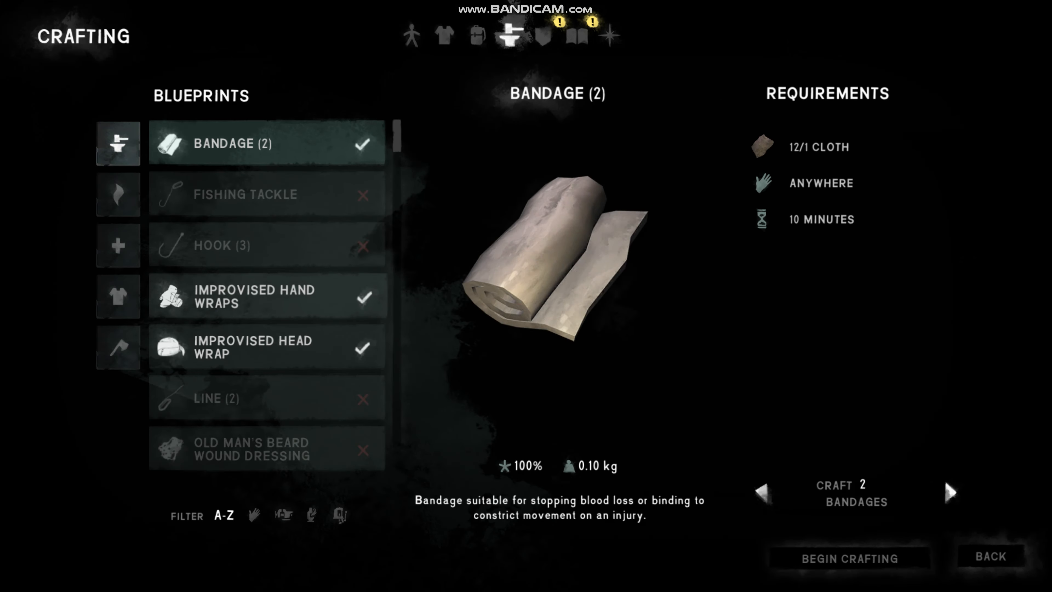
# Step: Browse the hand wraps, head wrap and bandage blueprints, comparing against the worn wool mittens
pyautogui.click(265, 296)
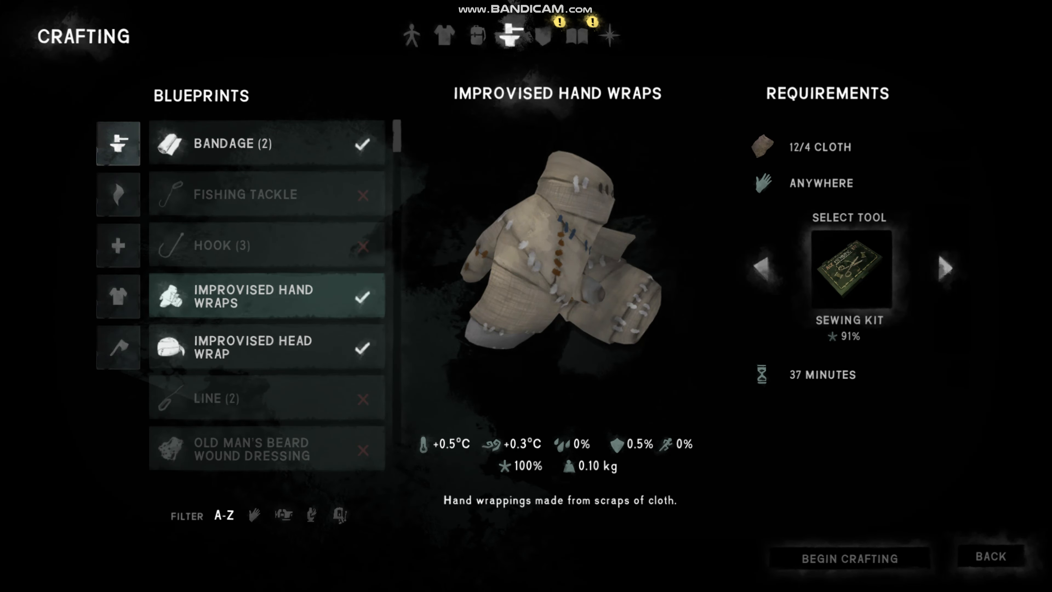
pyautogui.click(443, 35)
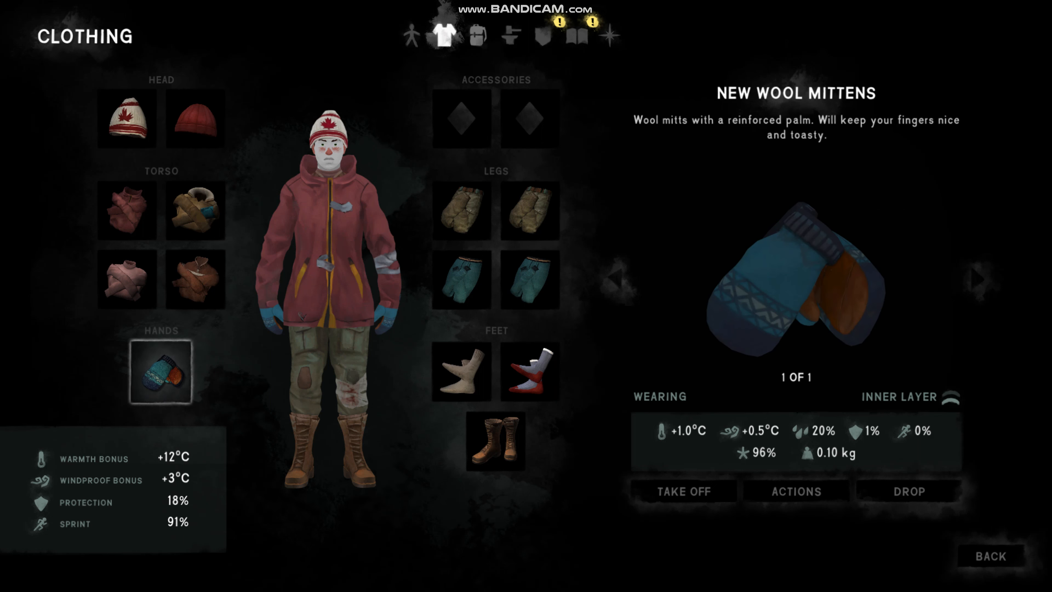
pyautogui.click(508, 36)
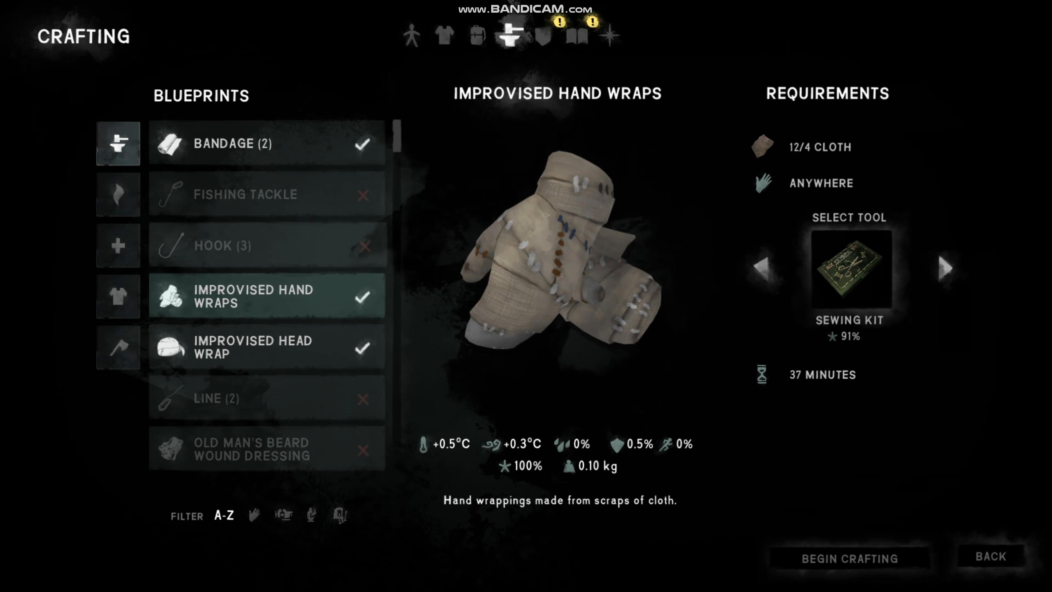
pyautogui.click(265, 346)
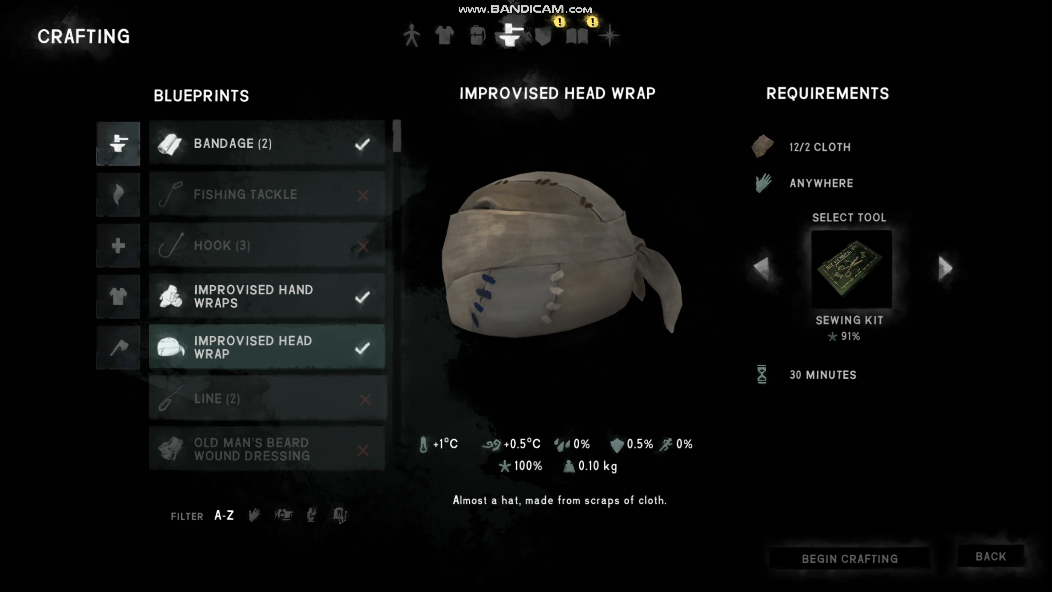
pyautogui.click(265, 142)
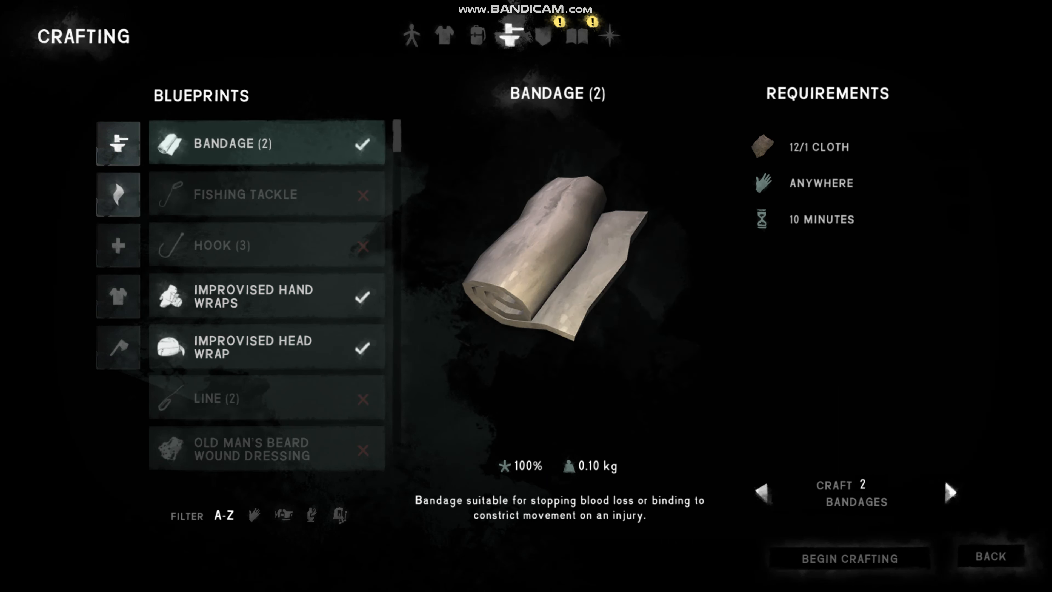
# Step: Craft two tinder plugs from the fire-starting blueprints and return to the game
pyautogui.click(119, 194)
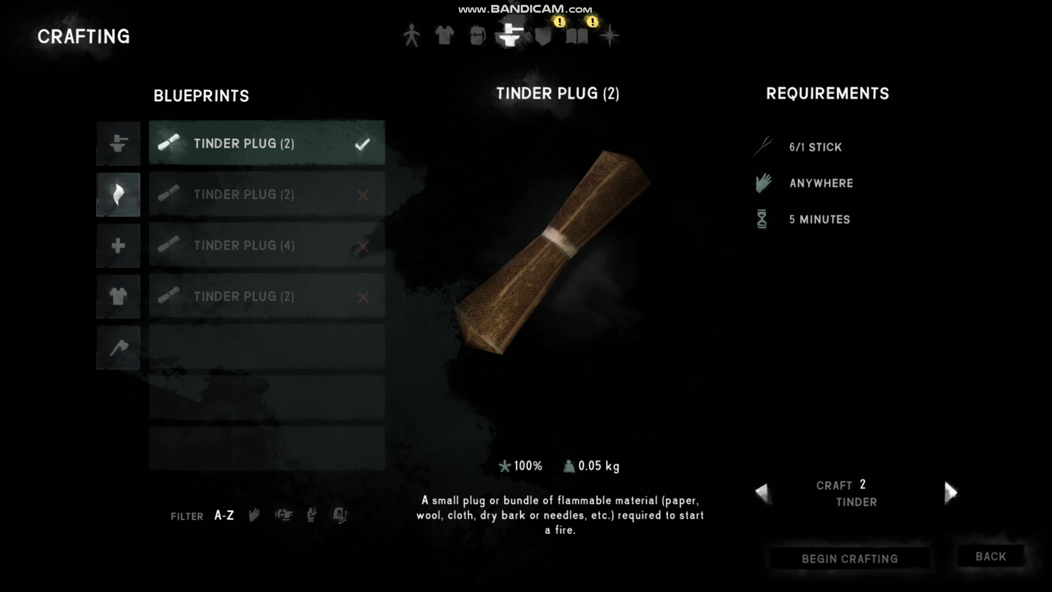
pyautogui.click(848, 557)
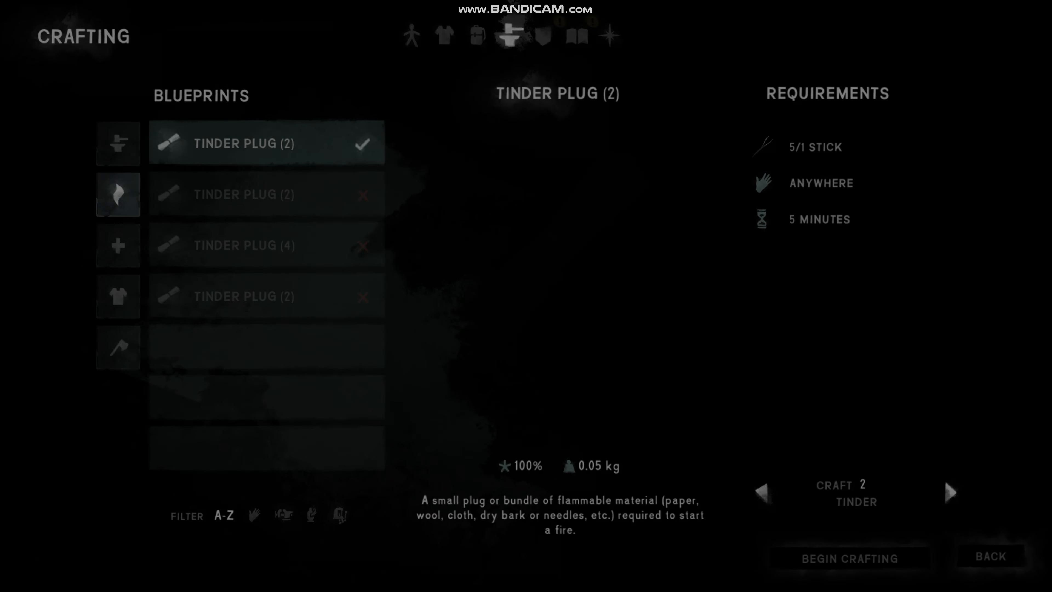
pyautogui.click(849, 558)
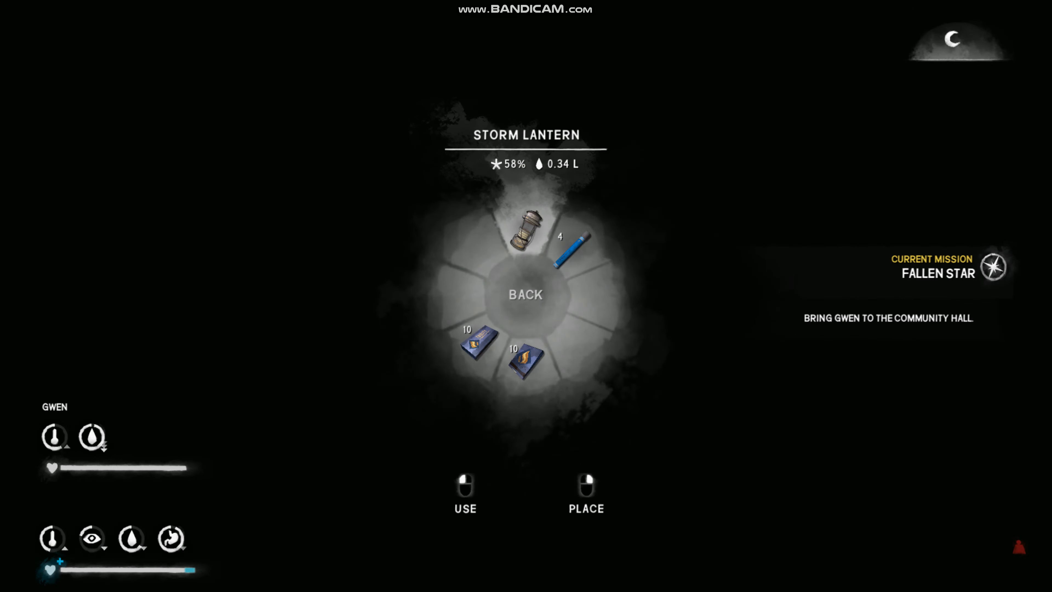
# Step: Light a match to reveal the bed and lie down to rest in it
pyautogui.click(465, 483)
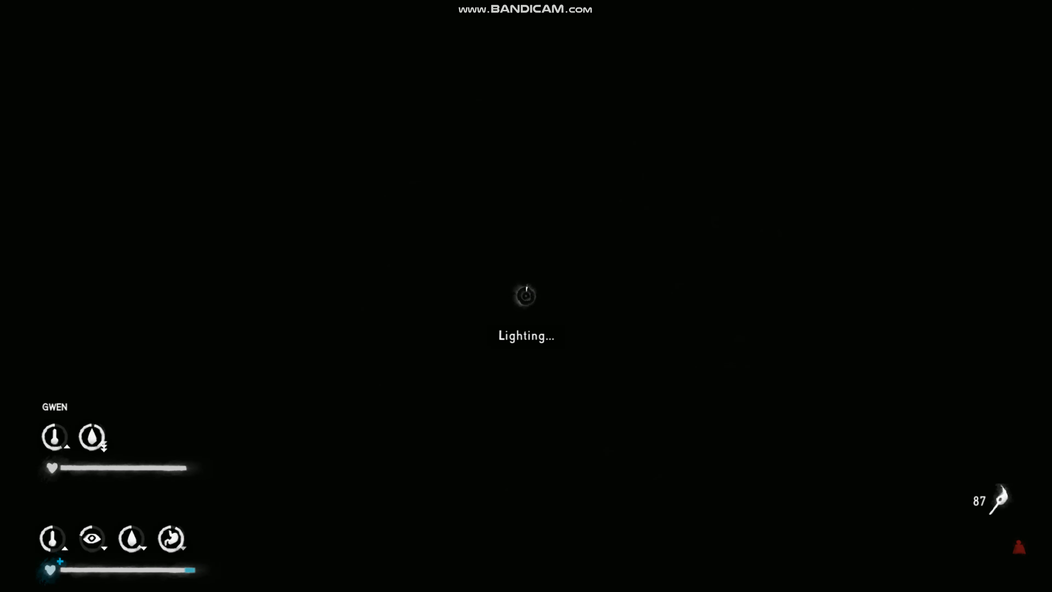
pyautogui.click(525, 296)
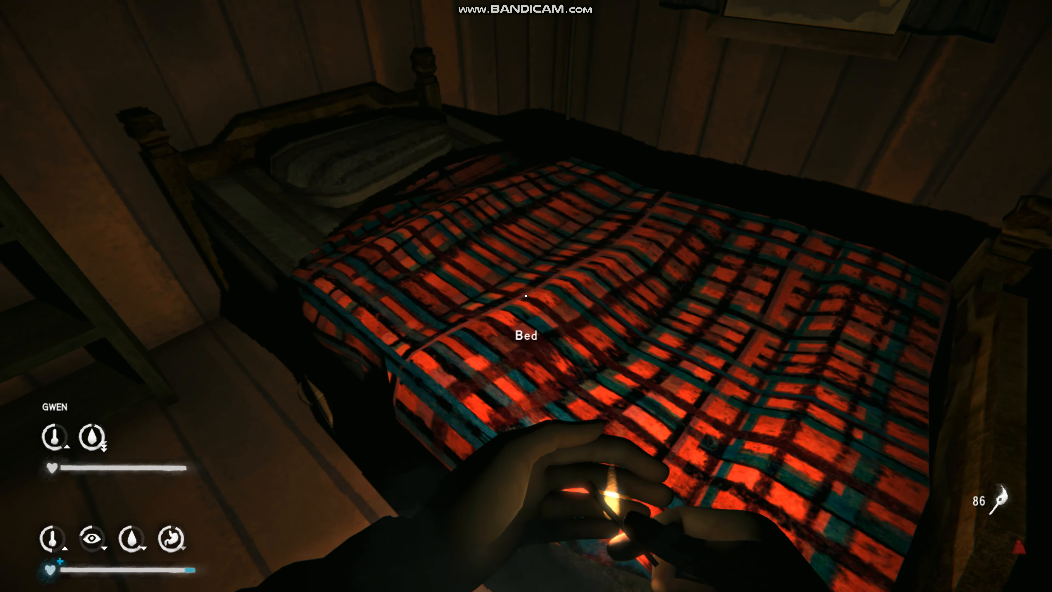
pyautogui.click(526, 328)
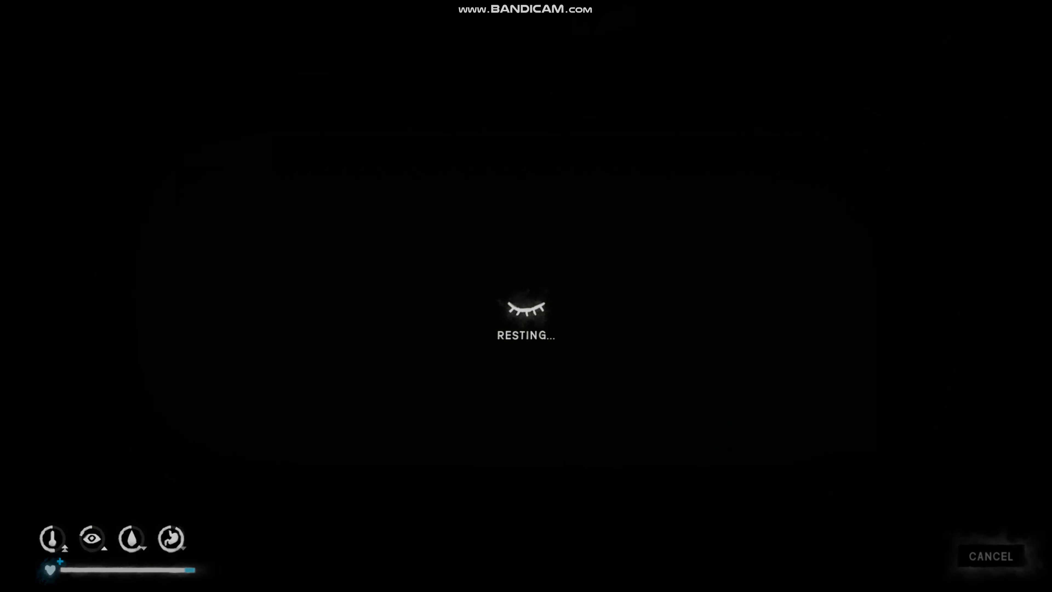